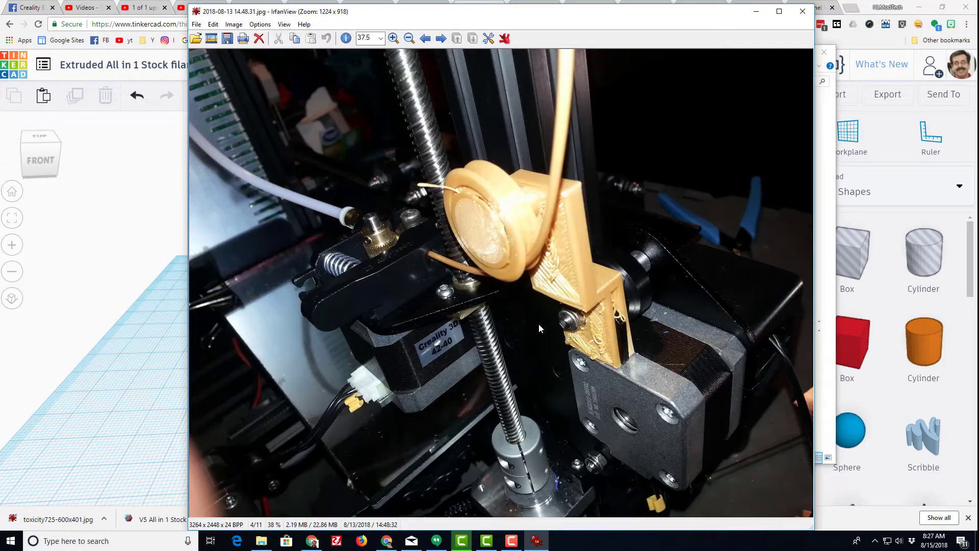
pyautogui.moveTo(617, 329)
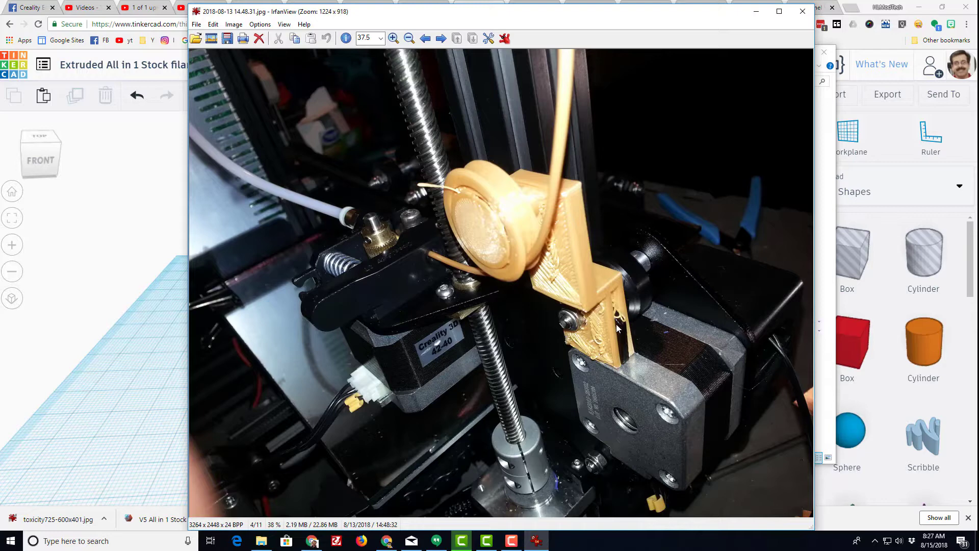
pyautogui.moveTo(454, 297)
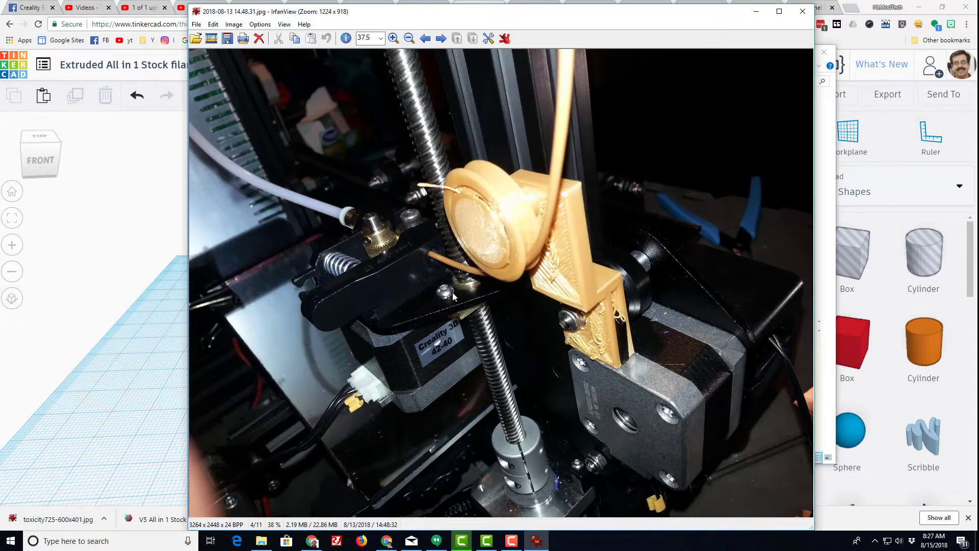
pyautogui.moveTo(489, 306)
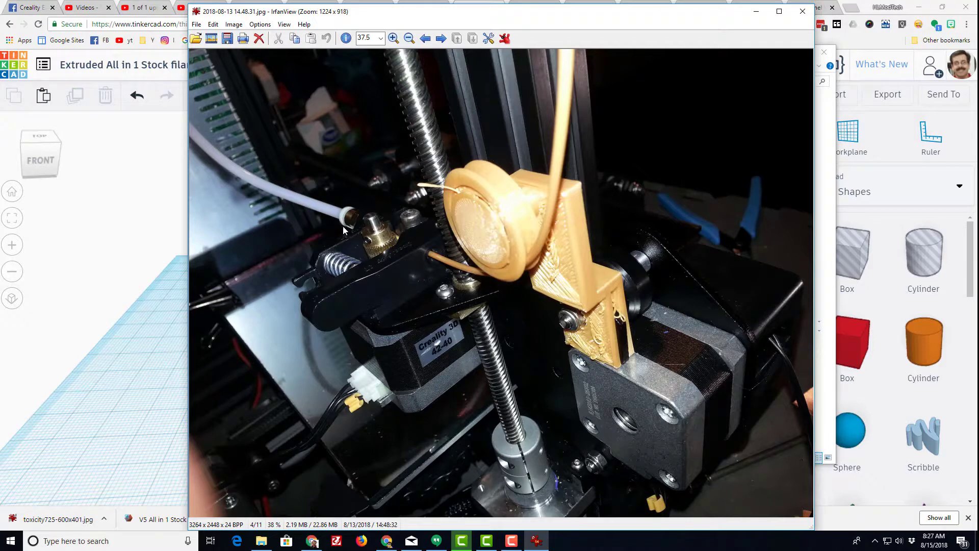
pyautogui.moveTo(474, 294)
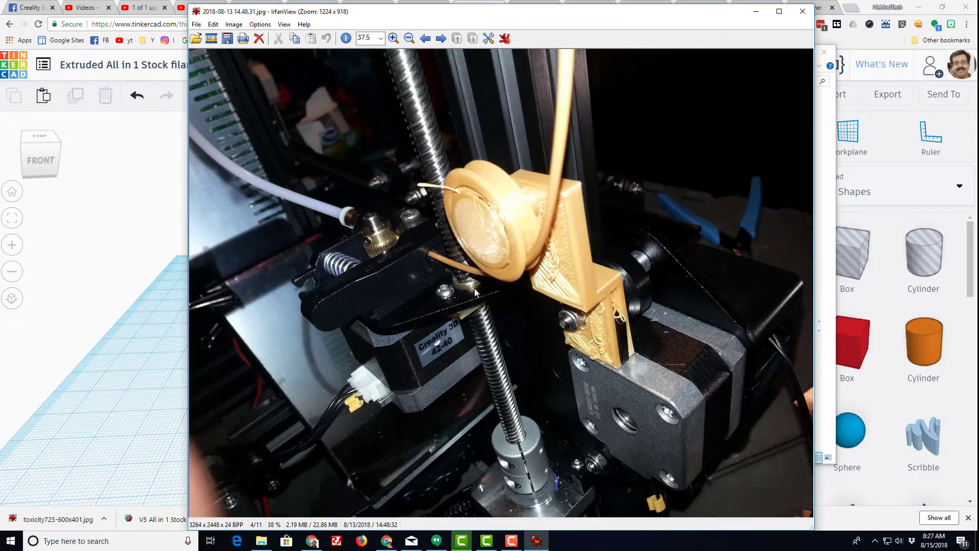
pyautogui.moveTo(418, 304)
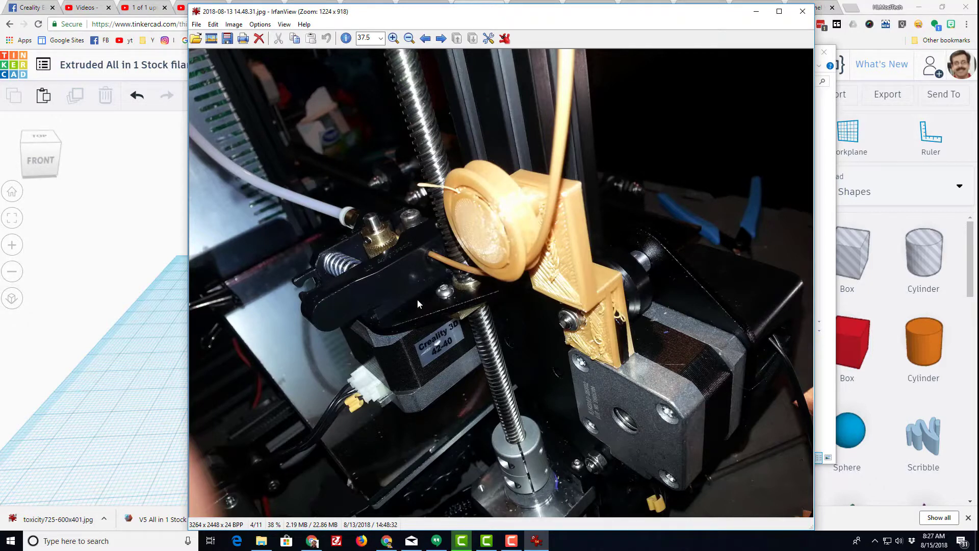
# Close the IrfanView photo of the printed guide to reveal the Tinkercad design
pyautogui.click(803, 12)
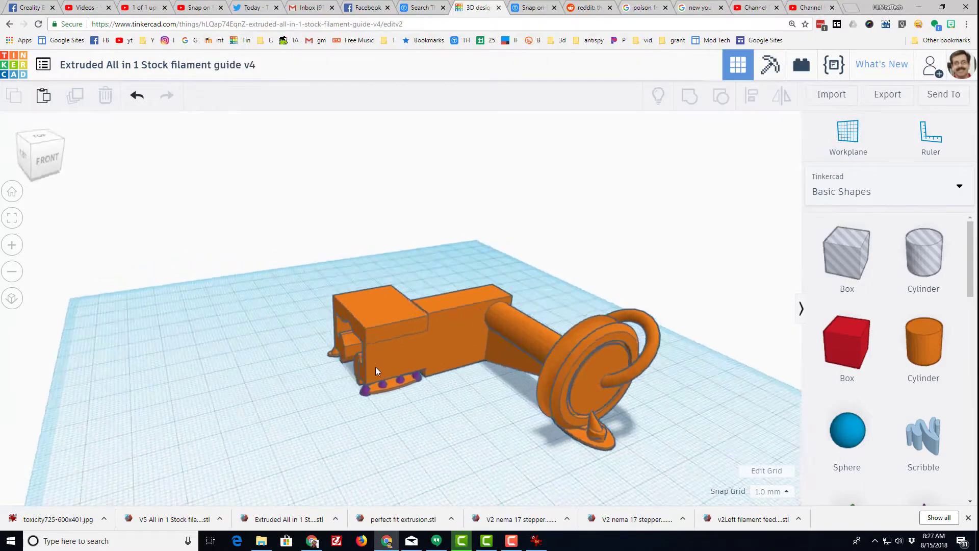